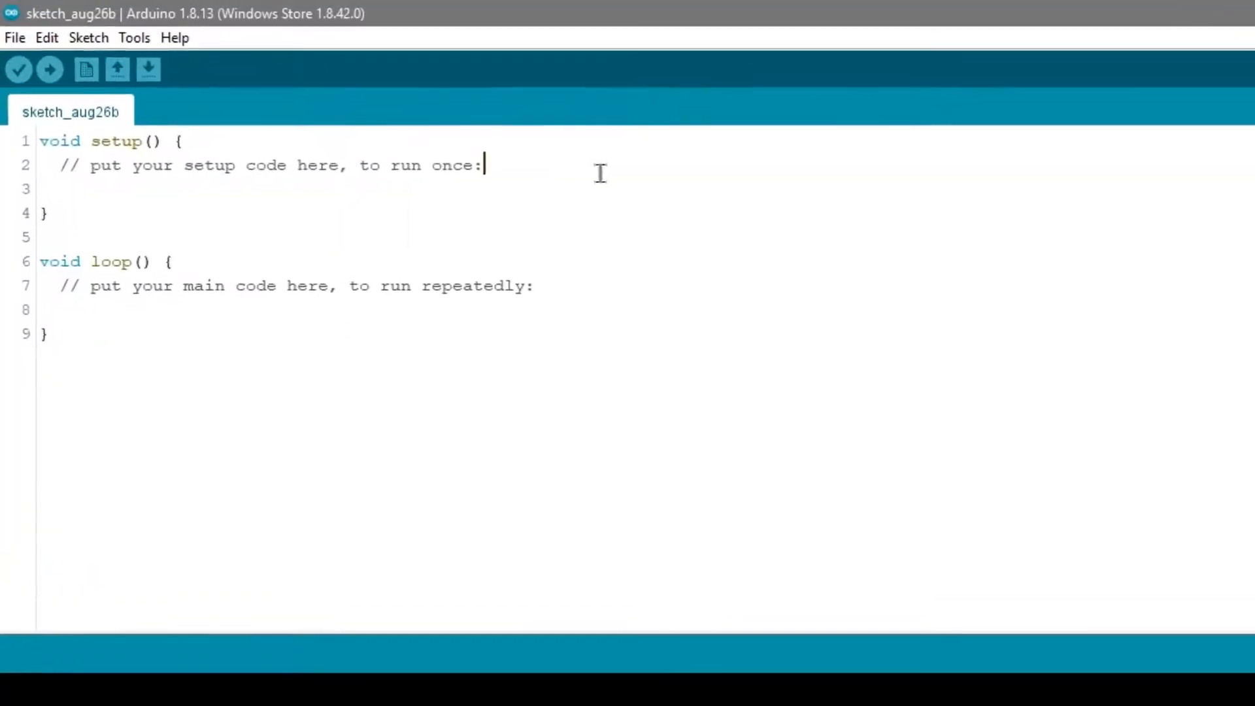
Step: Search the Library Manager for 'troyka' to confirm TroykaDHT 1.0.0 is installed
left_click(135, 38)
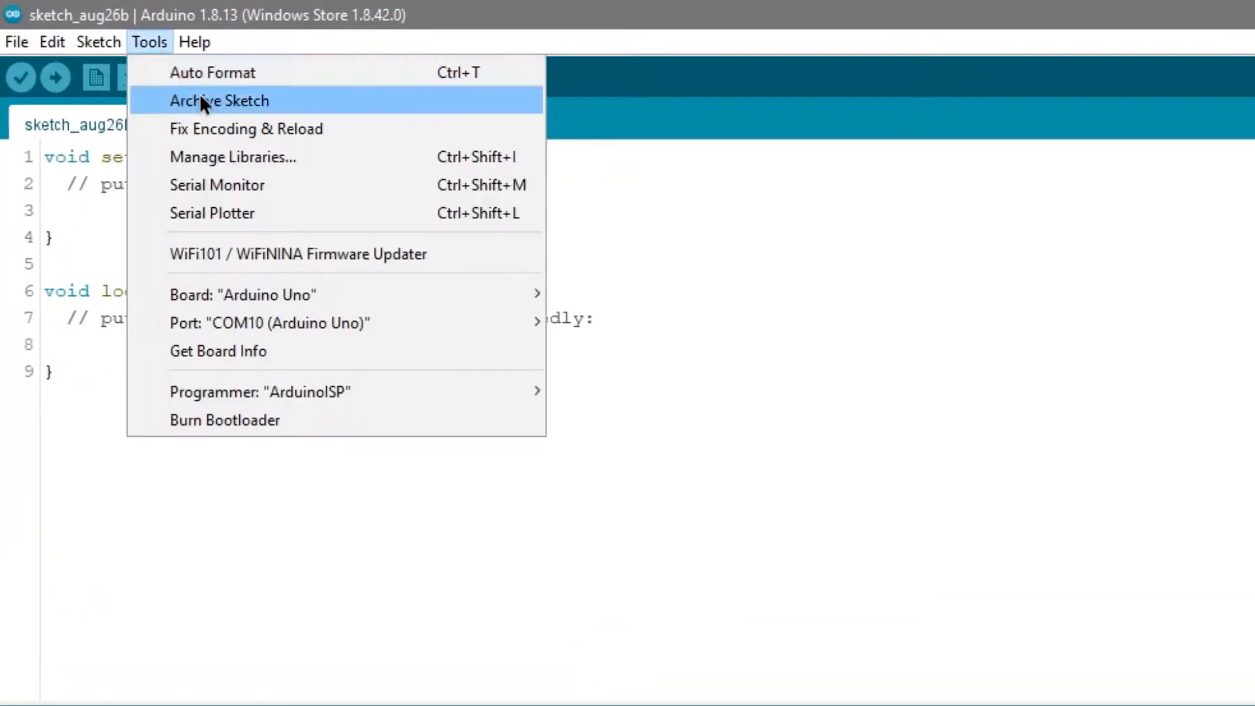
left_click(233, 156)
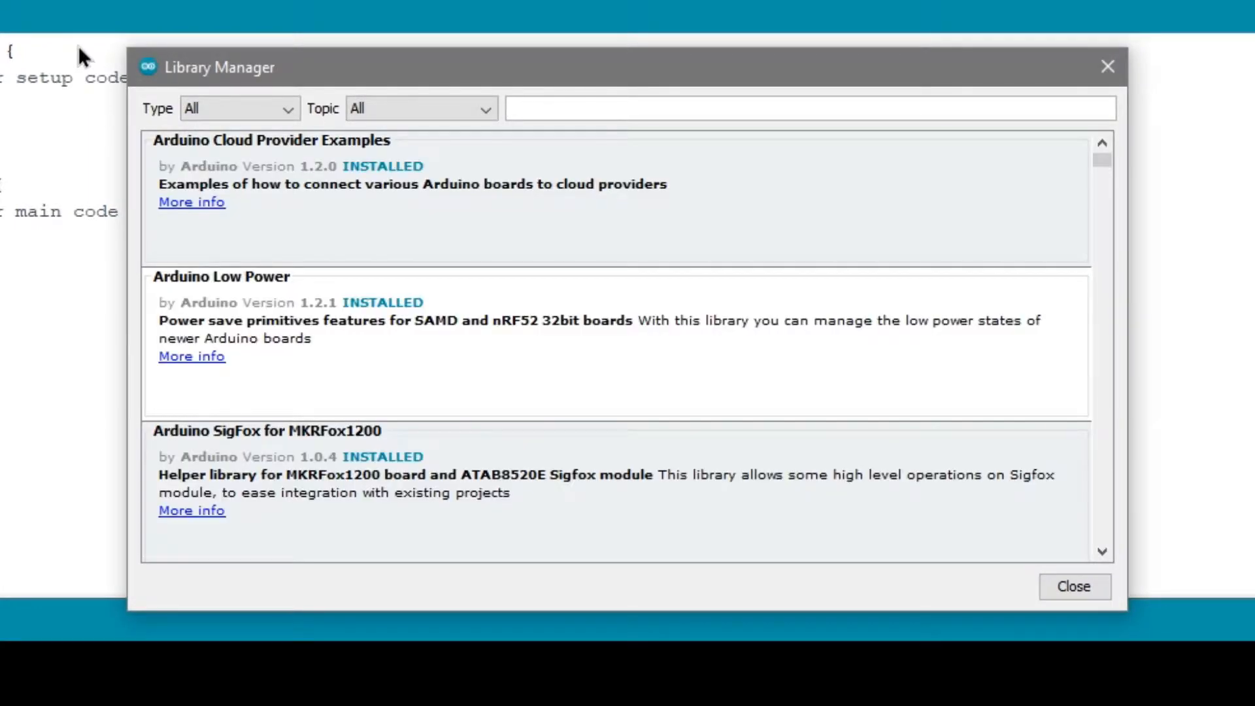
type("troykadht")
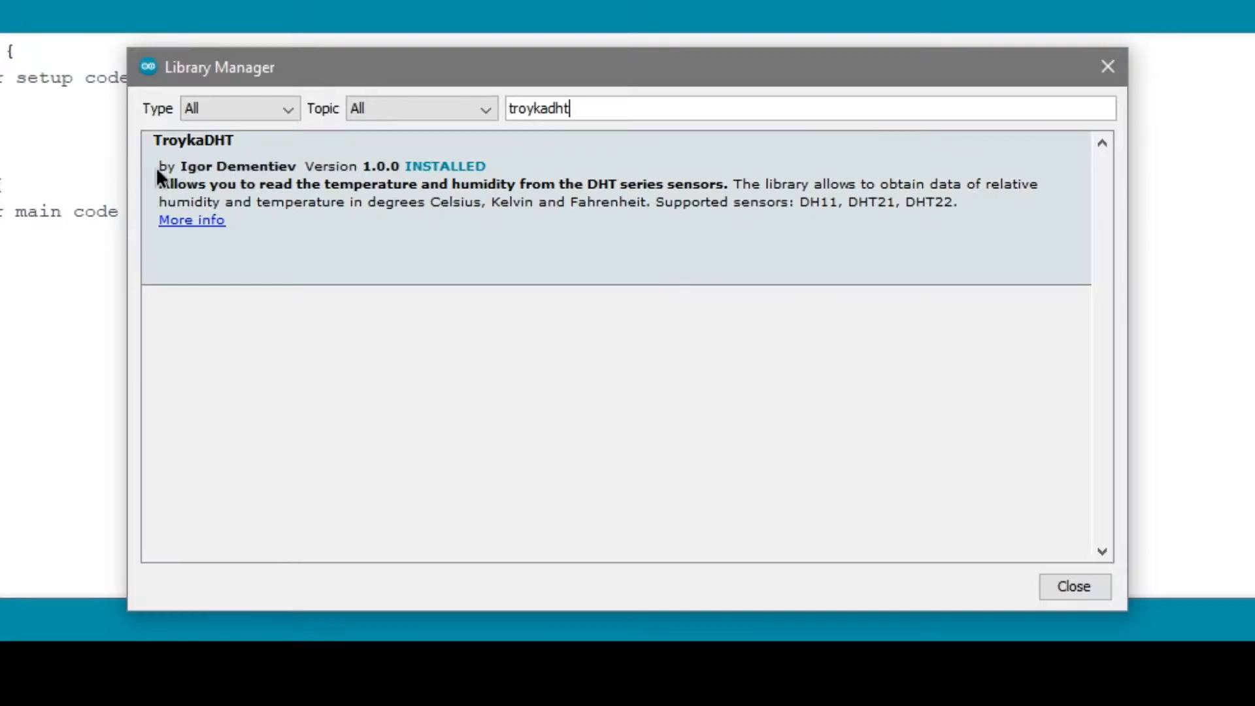
mouse_move(177, 159)
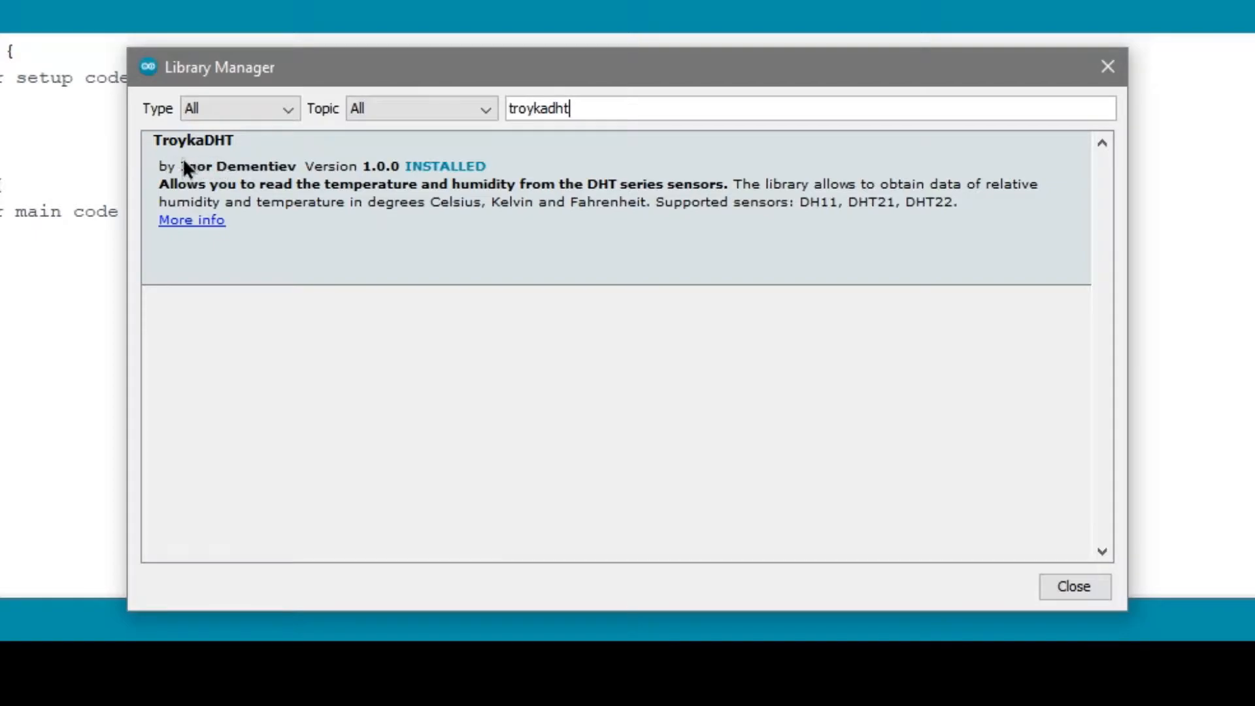
mouse_move(205, 160)
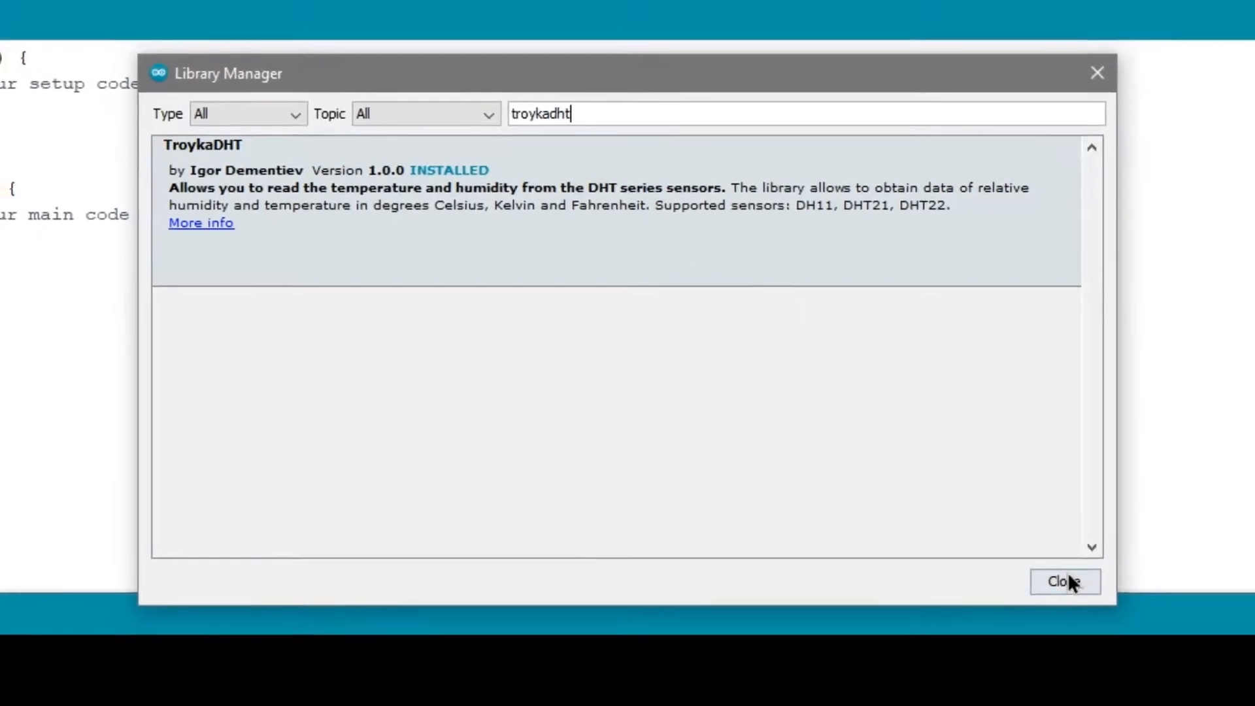
Step: Close the manager, load the TroykaDHT testDHT example maximized and change DHT11 to DHT22
left_click(1064, 581)
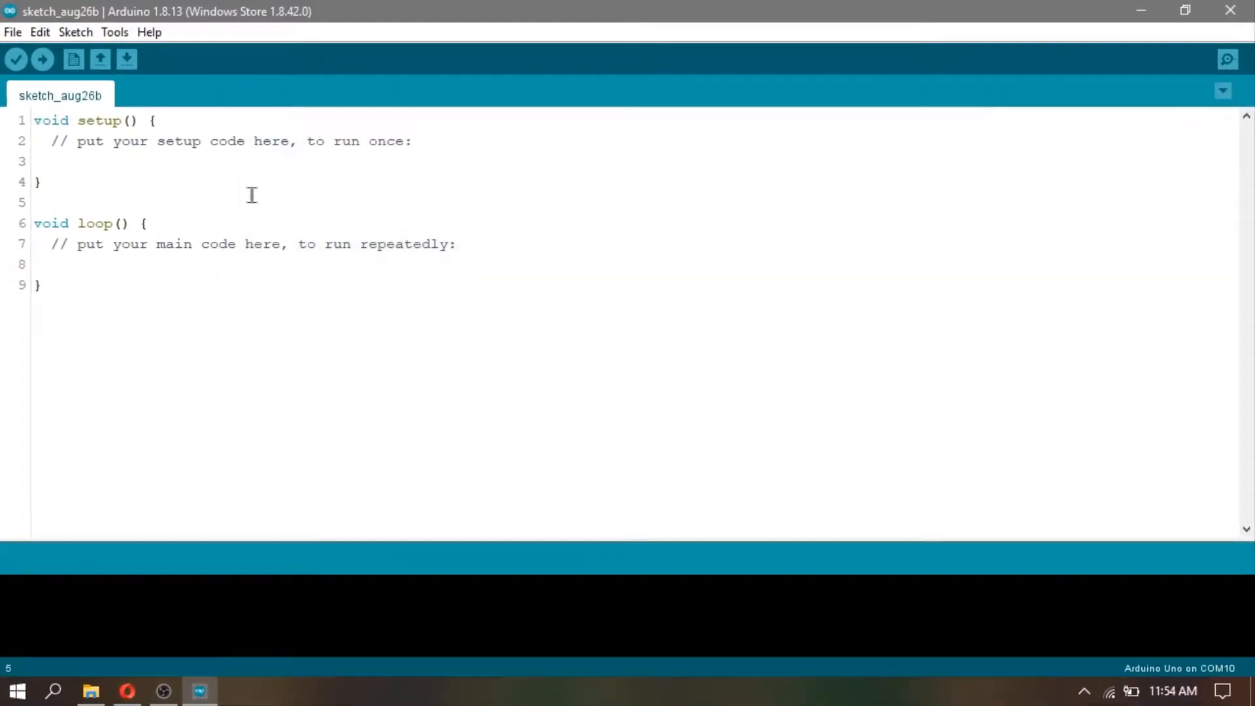
left_click(12, 32)
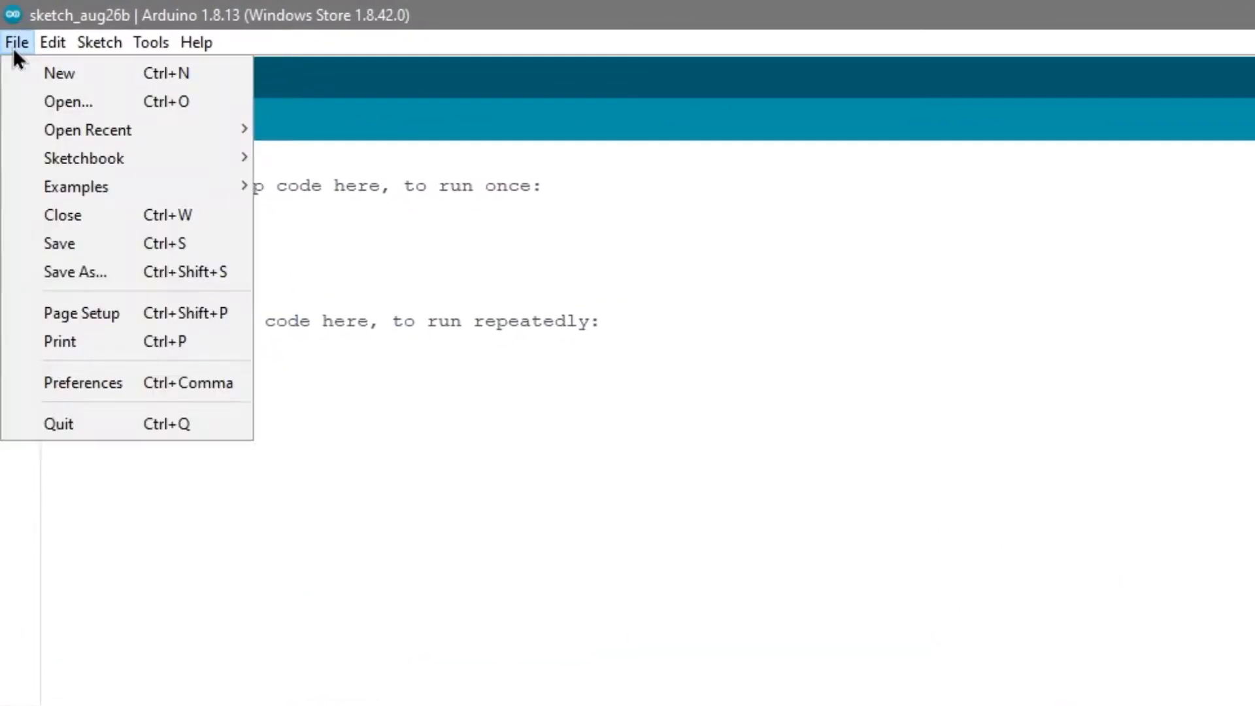
mouse_move(76, 187)
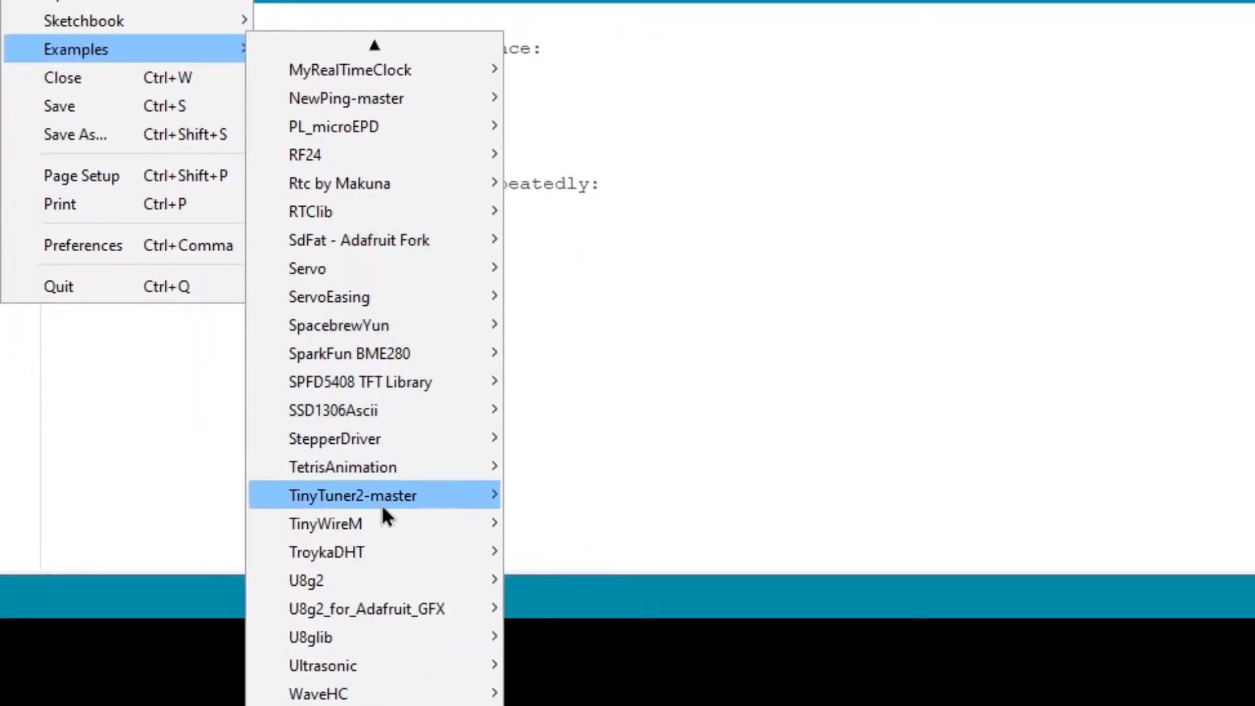
mouse_move(327, 551)
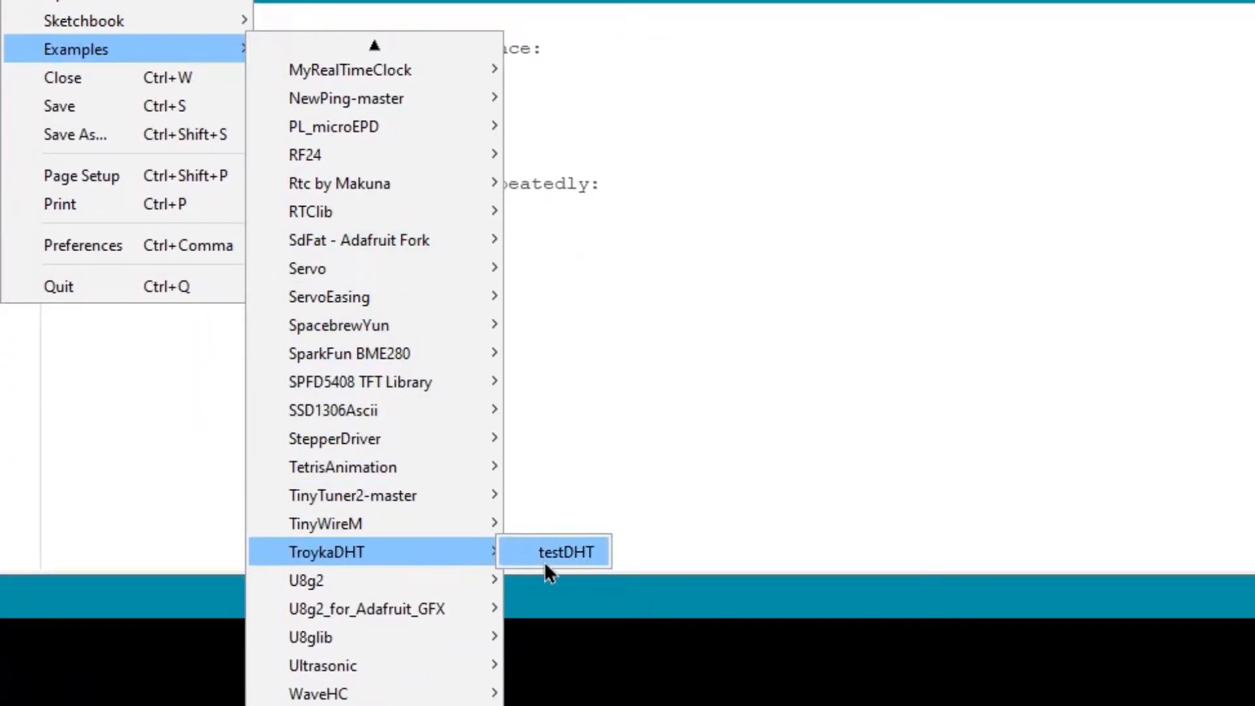
left_click(564, 552)
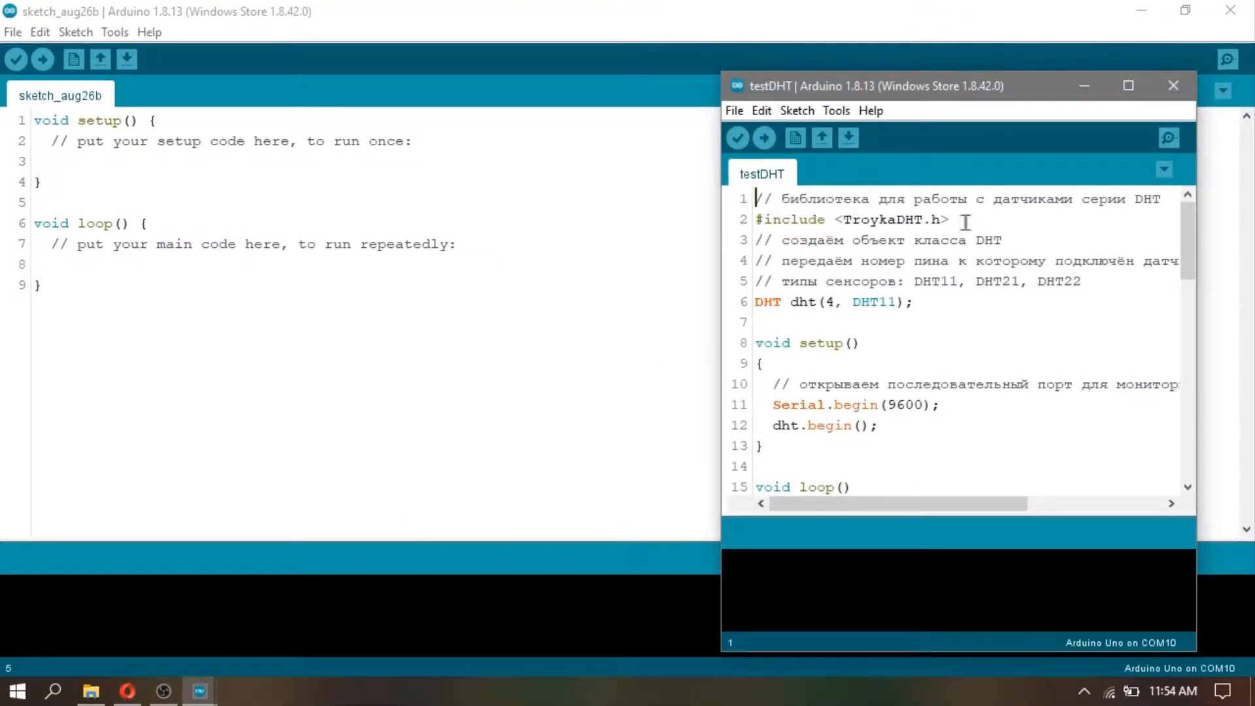
left_click(1129, 86)
type("22")
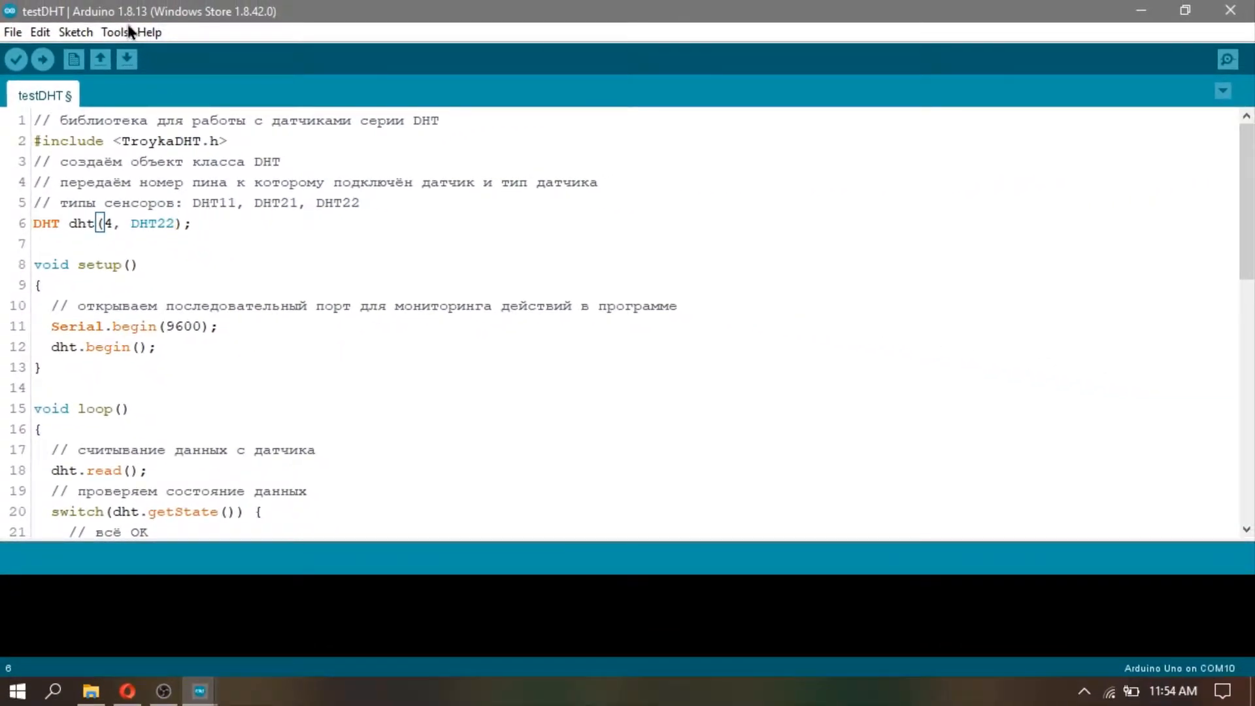
Step: Confirm the Arduino Uno is on serial port COM10 in the Tools > Port list
left_click(115, 31)
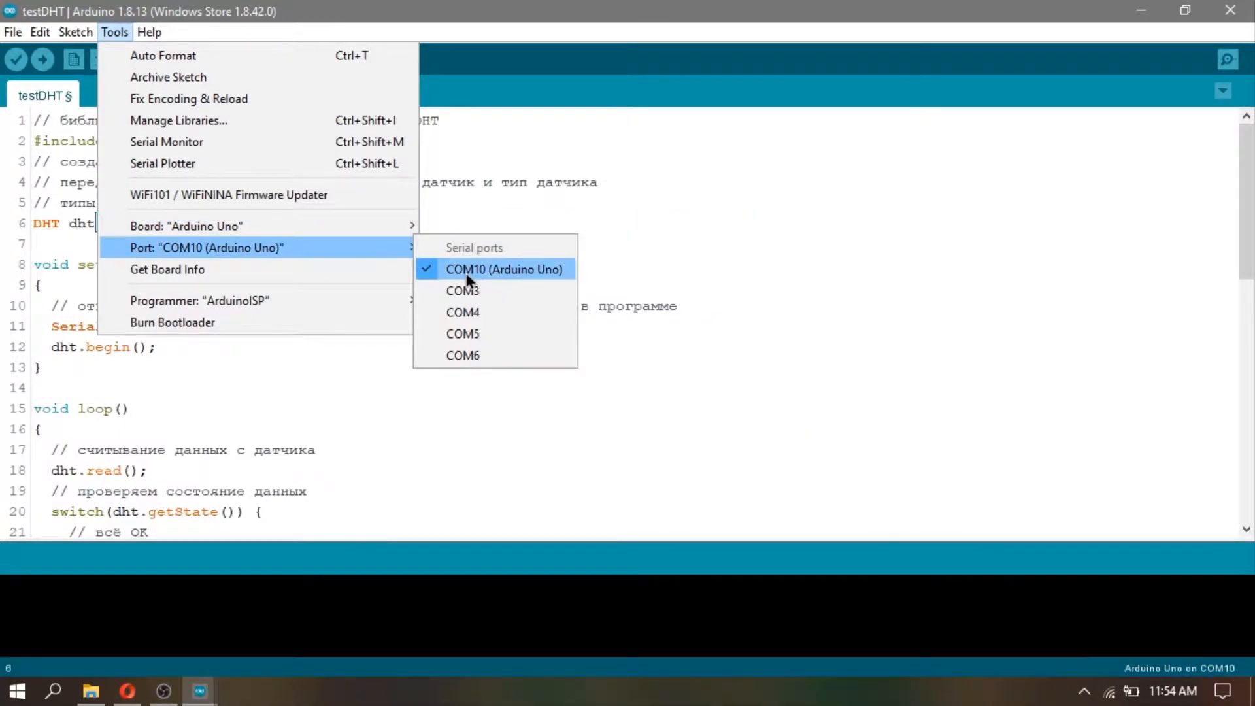
left_click(42, 58)
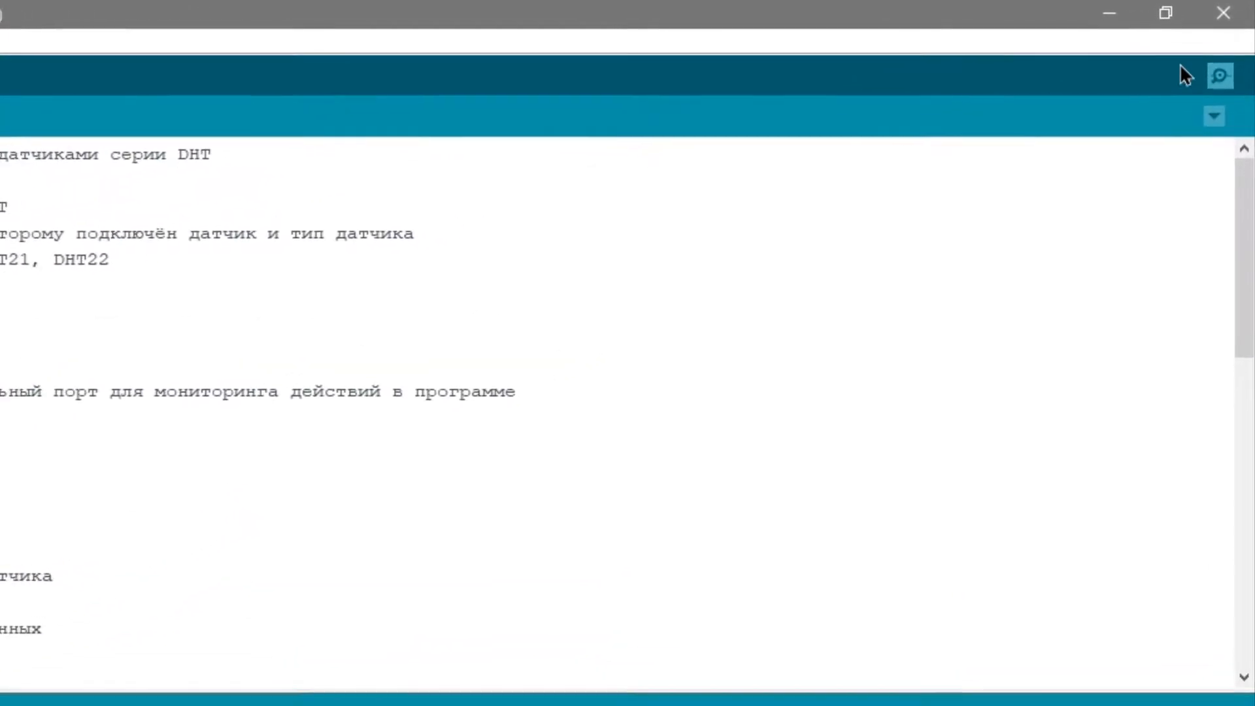
left_click(1219, 76)
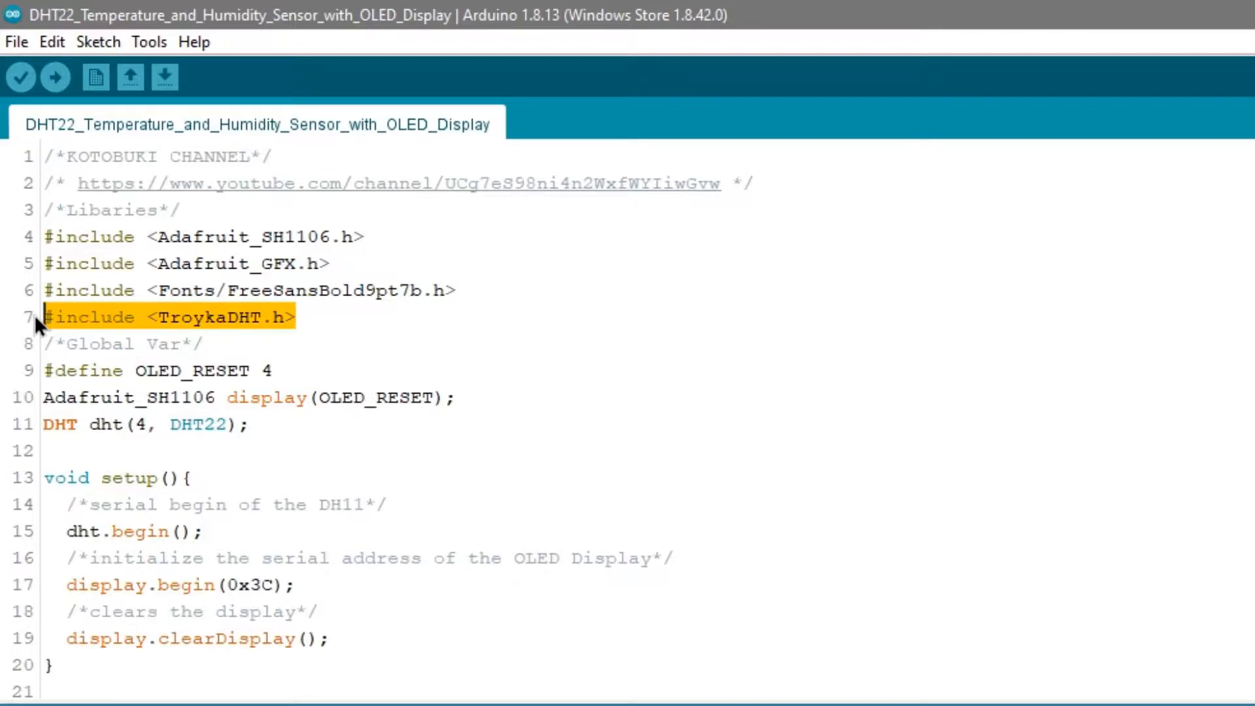
left_click(84, 398)
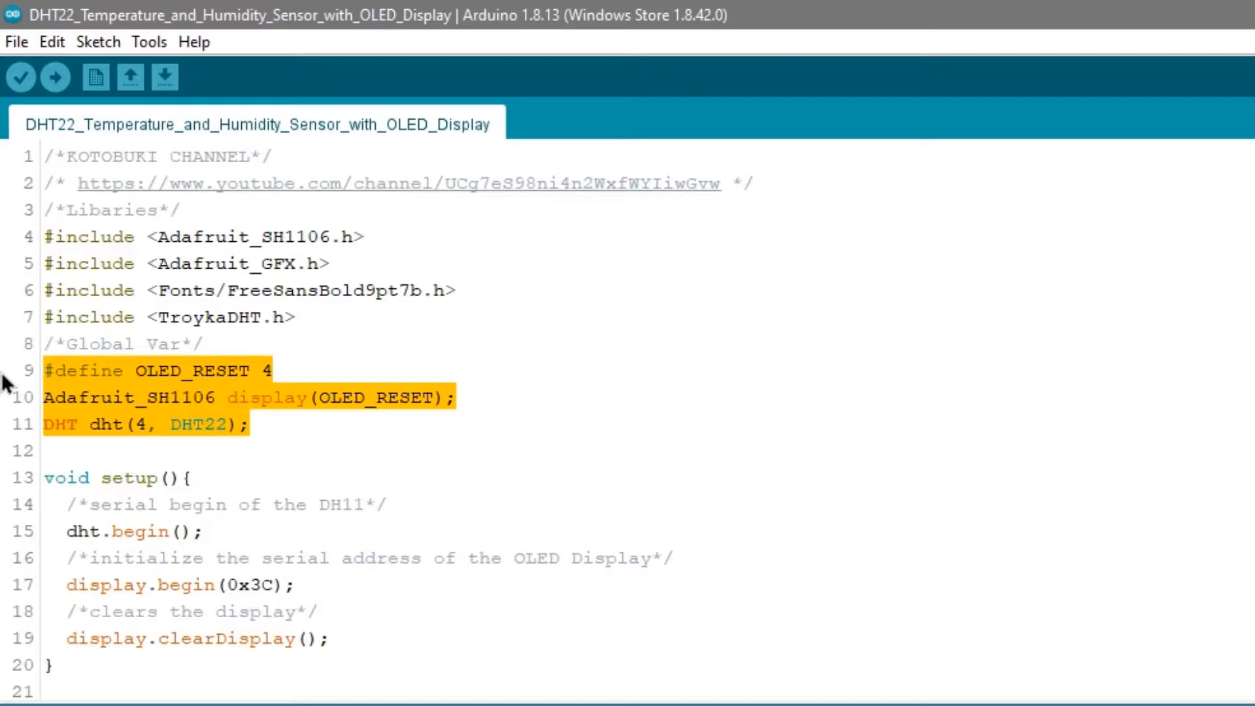
left_click(45, 370)
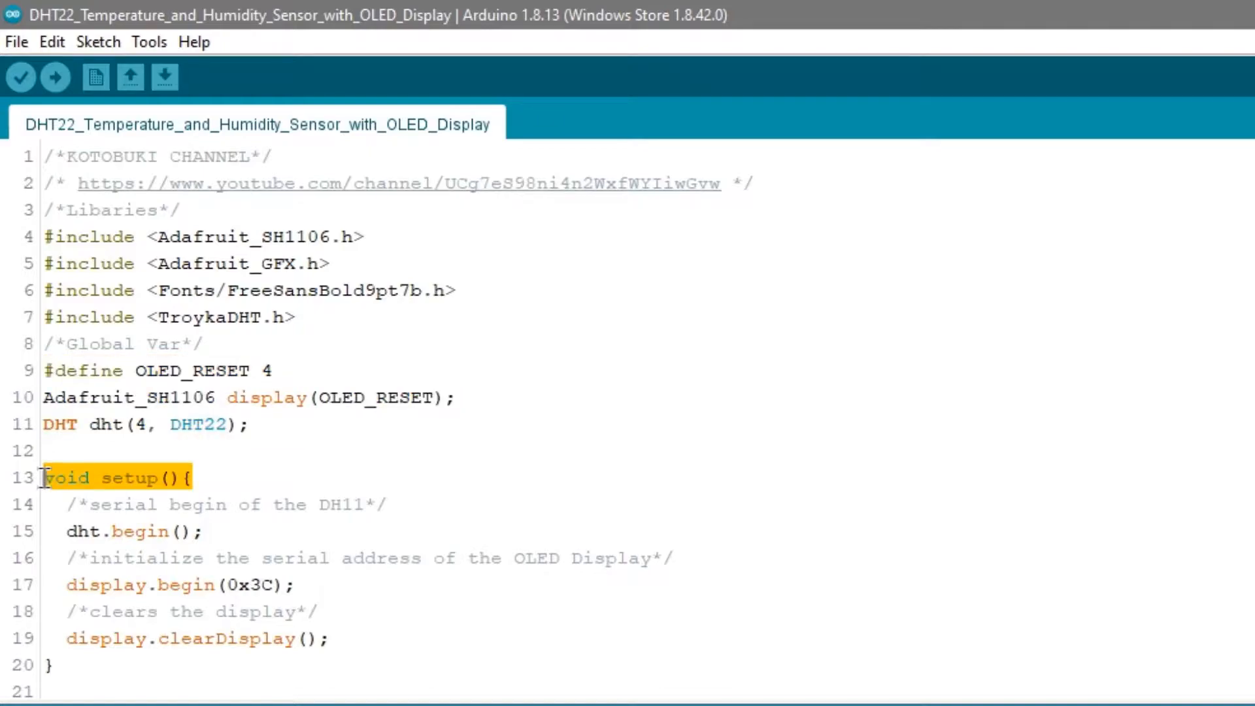
left_click_drag(44, 478, 328, 638)
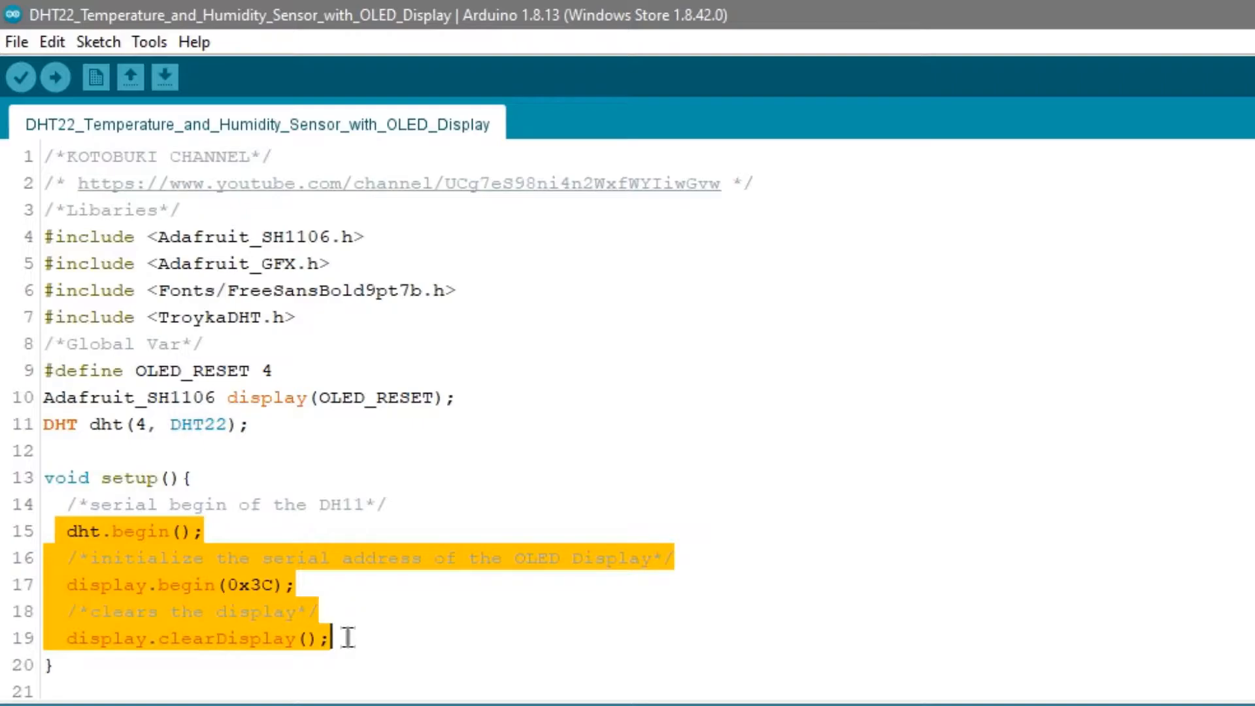
scroll("down", 3)
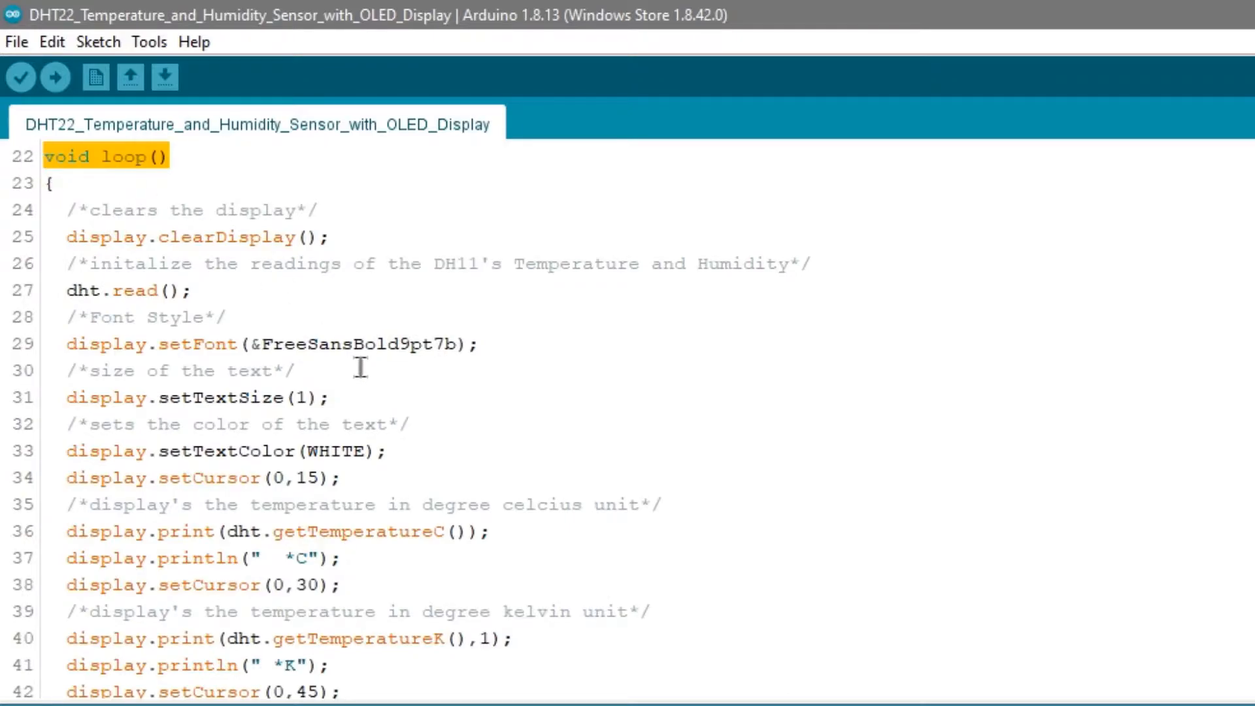
scroll("down", 3)
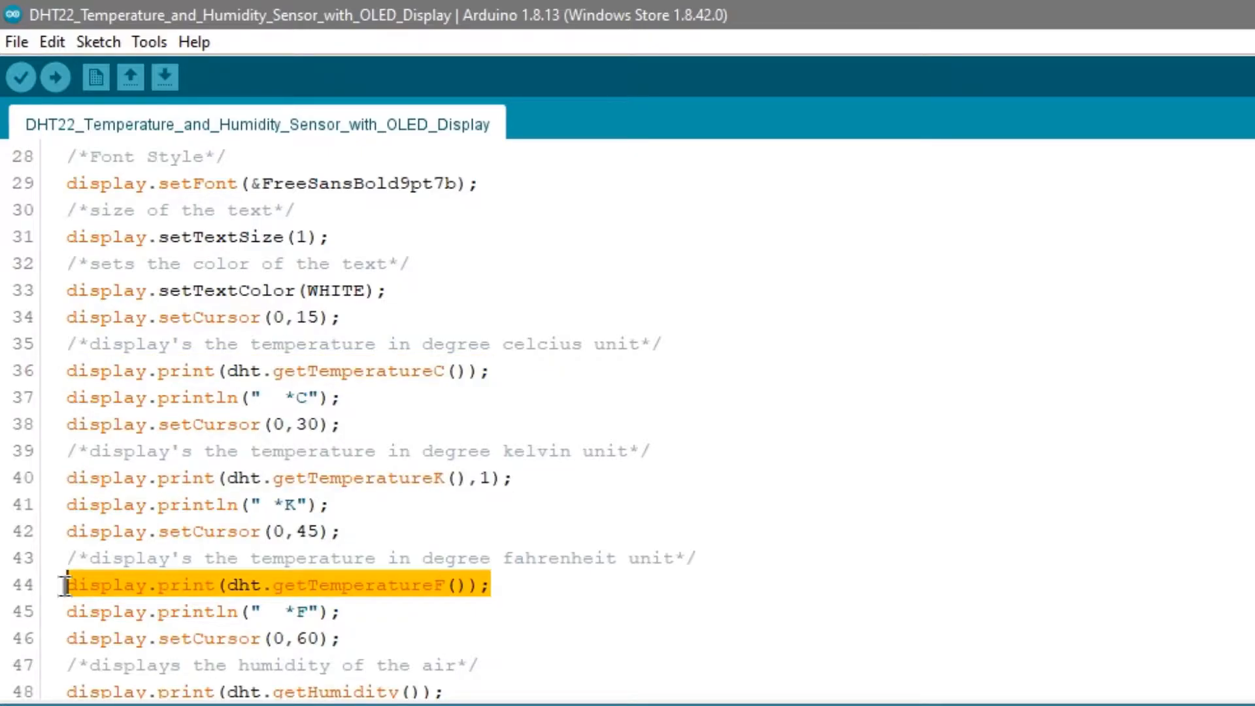
scroll("down", 3)
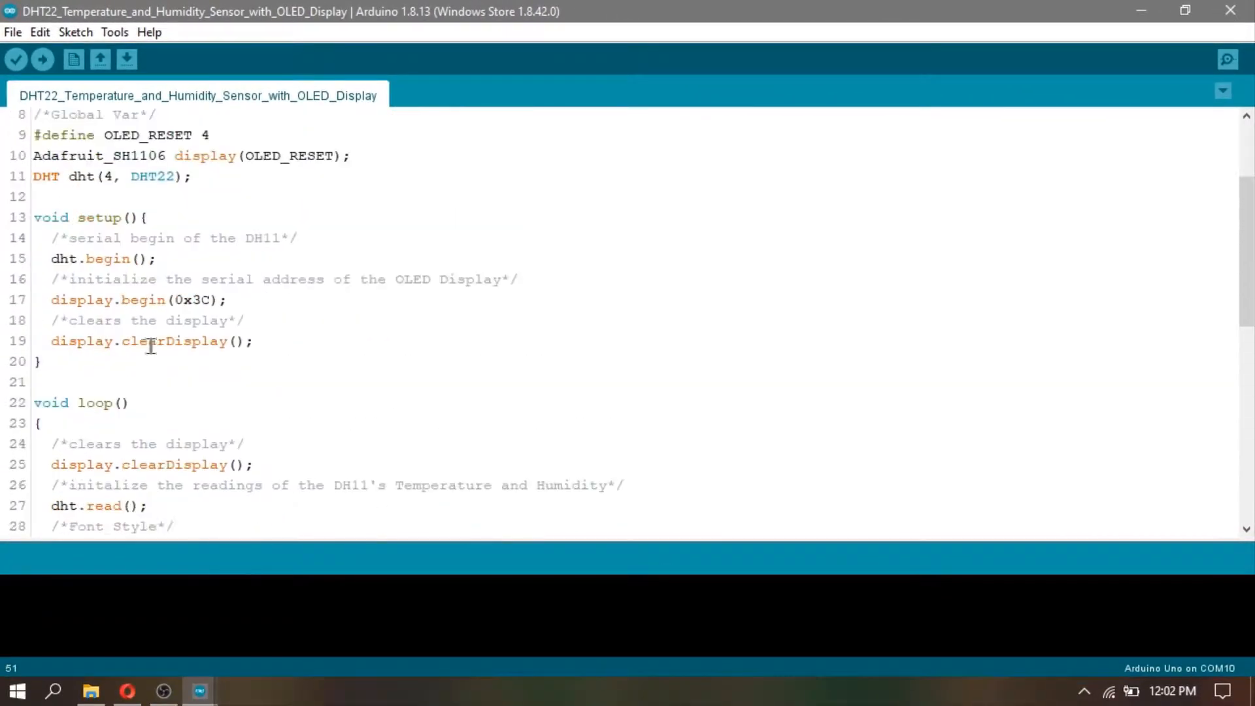
left_click(41, 58)
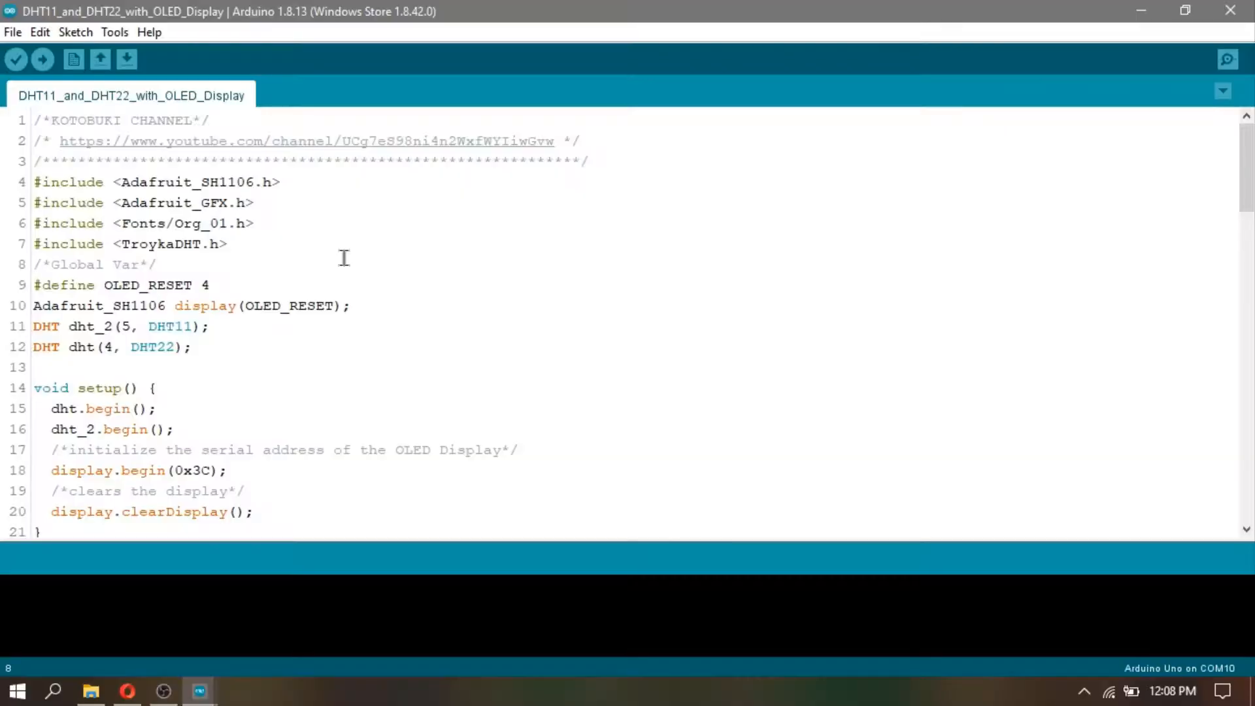
scroll("down", 3)
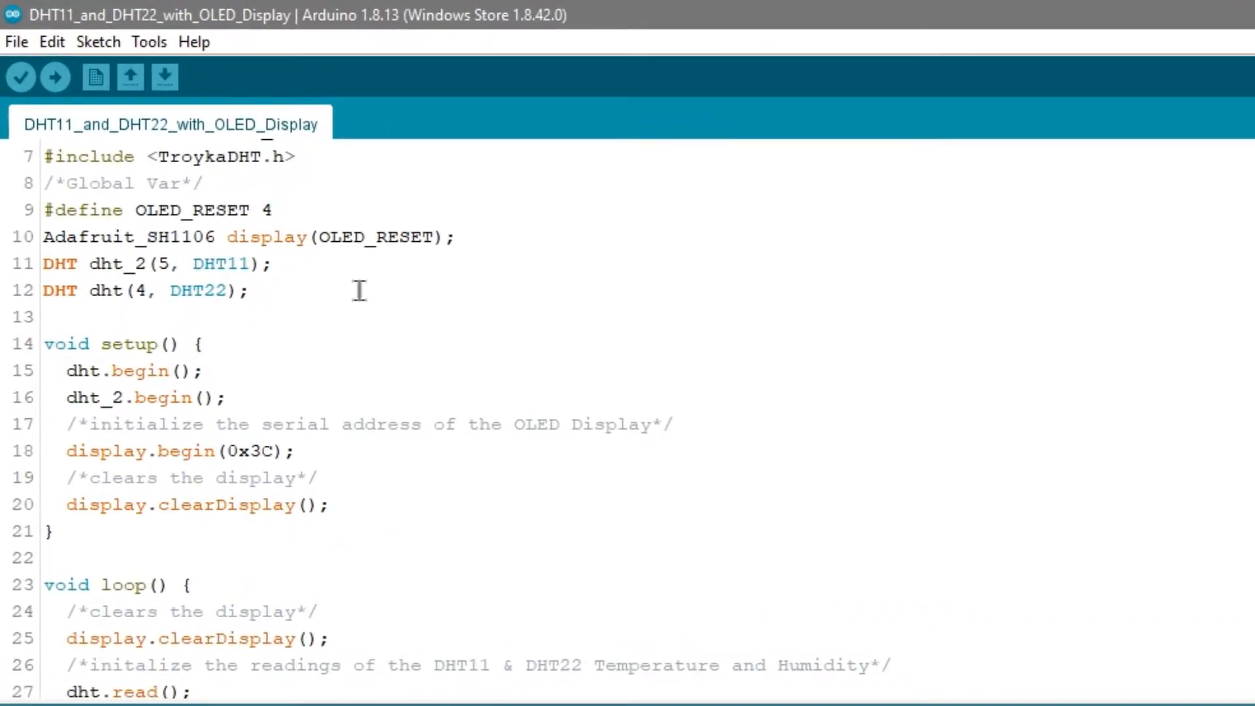
triple_click(156, 262)
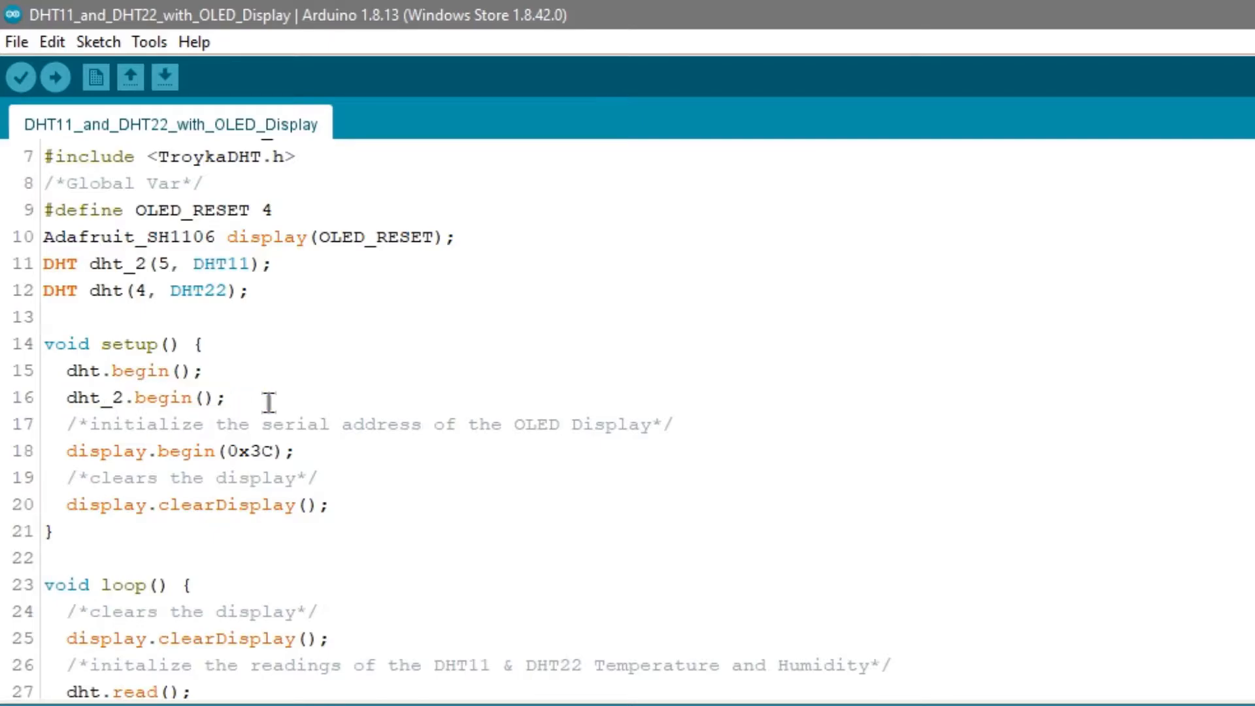
scroll("down", 3)
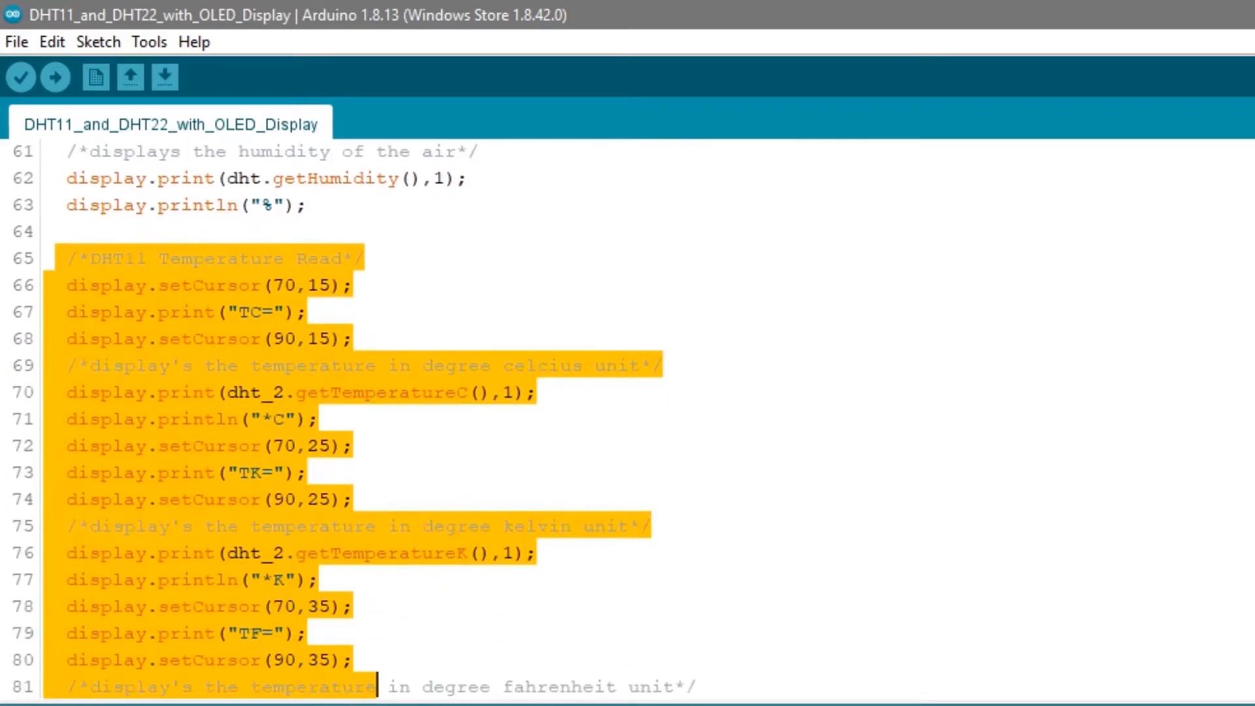
scroll("down", 3)
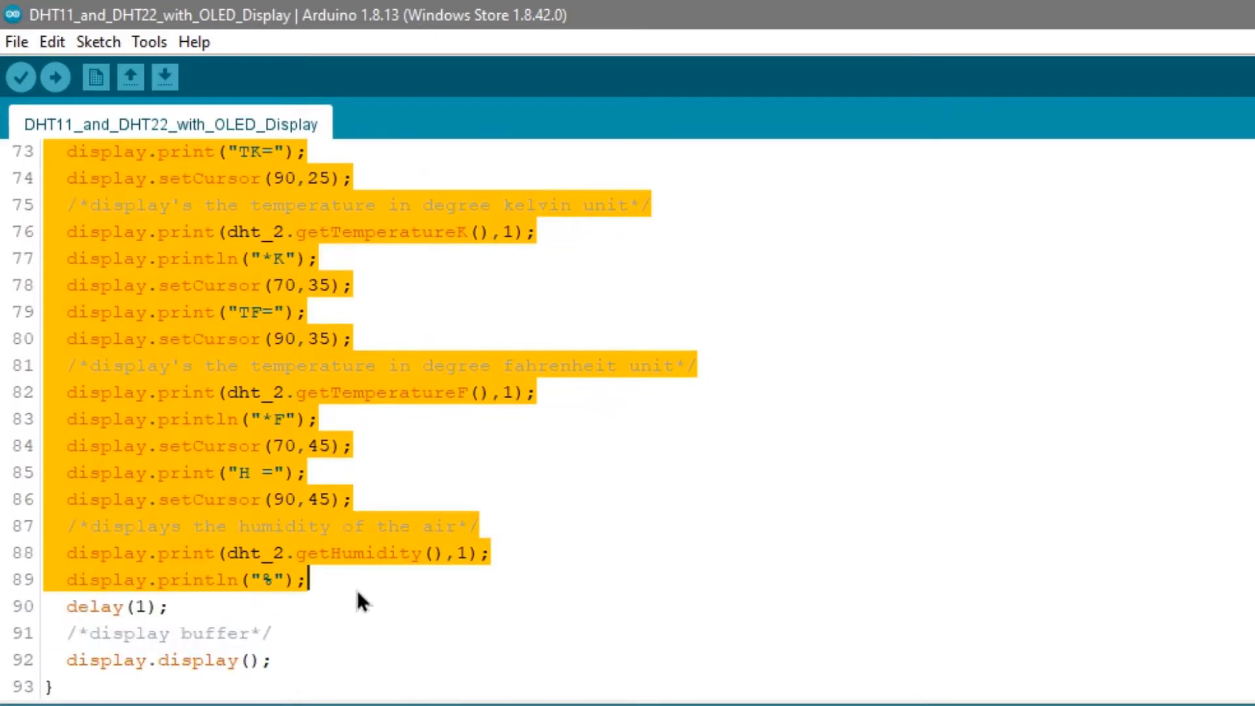
mouse_move(358, 588)
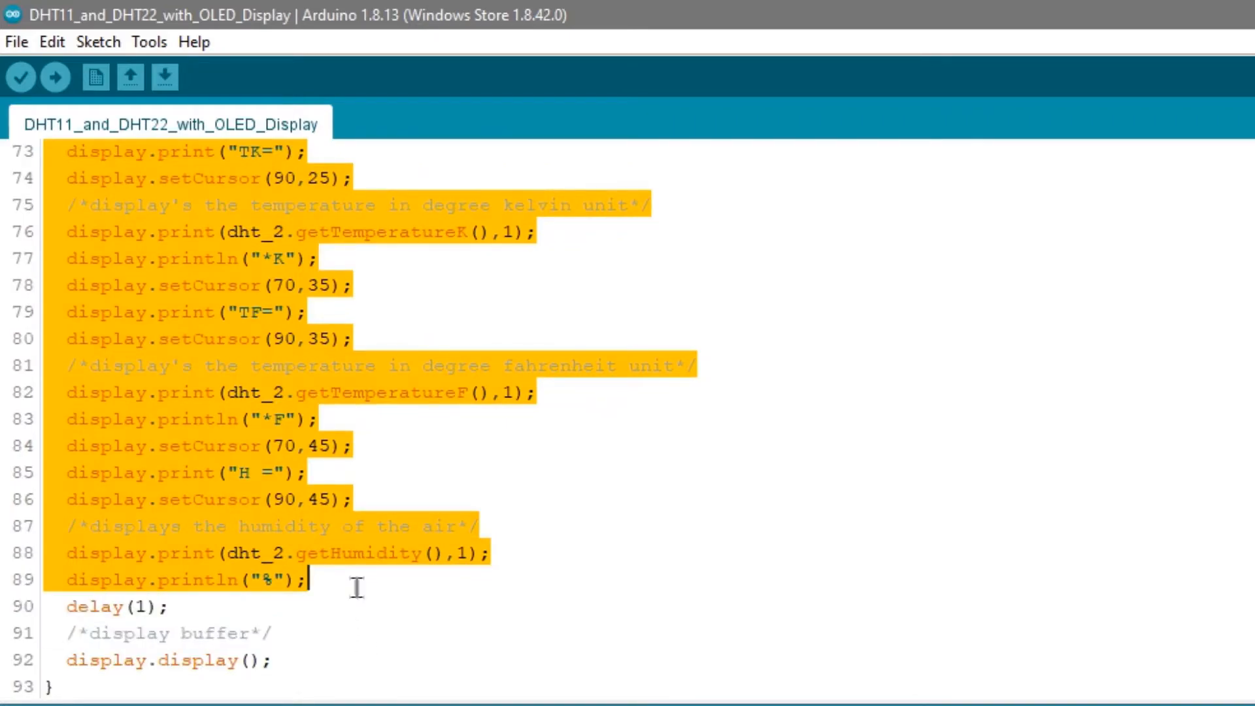